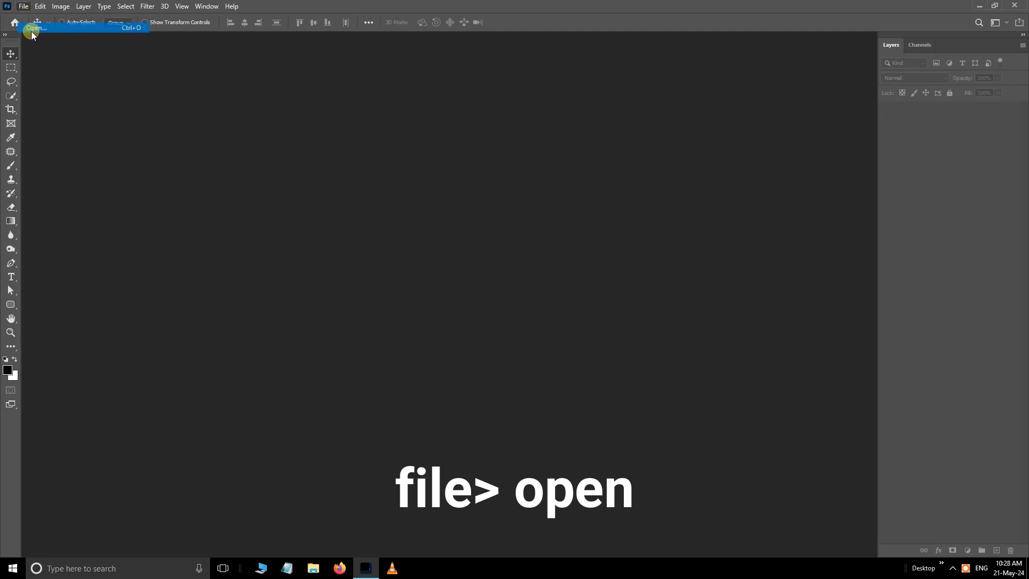
Step: Open the first highlighted page, 1.jpg, from the Open dialog
left_click(34, 28)
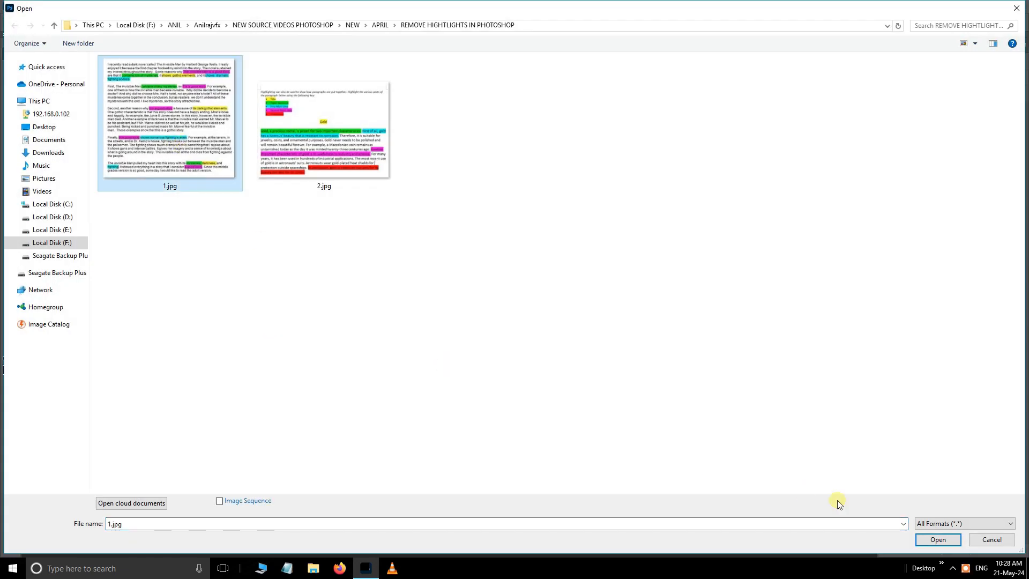
left_click(937, 539)
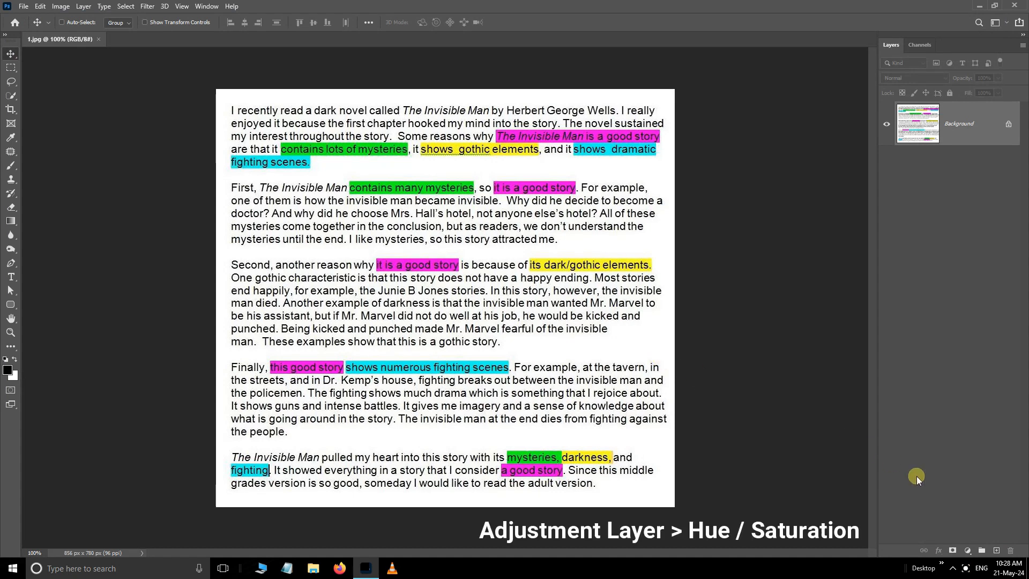
Step: Add a Hue/Saturation layer whitening the green, yellow, magenta and cyan highlights with Saturation -100, Lightness +100
left_click(967, 550)
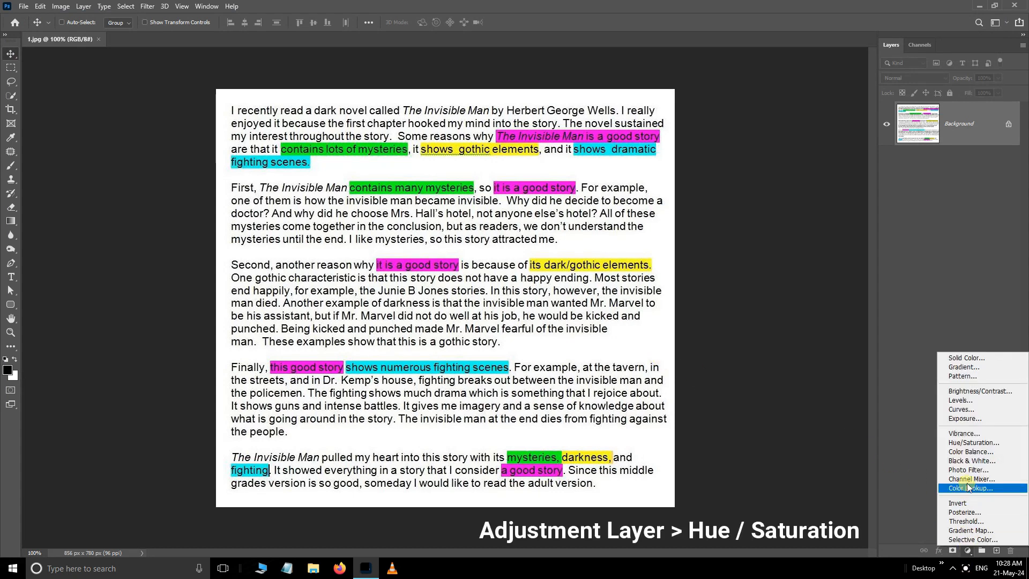
left_click(975, 443)
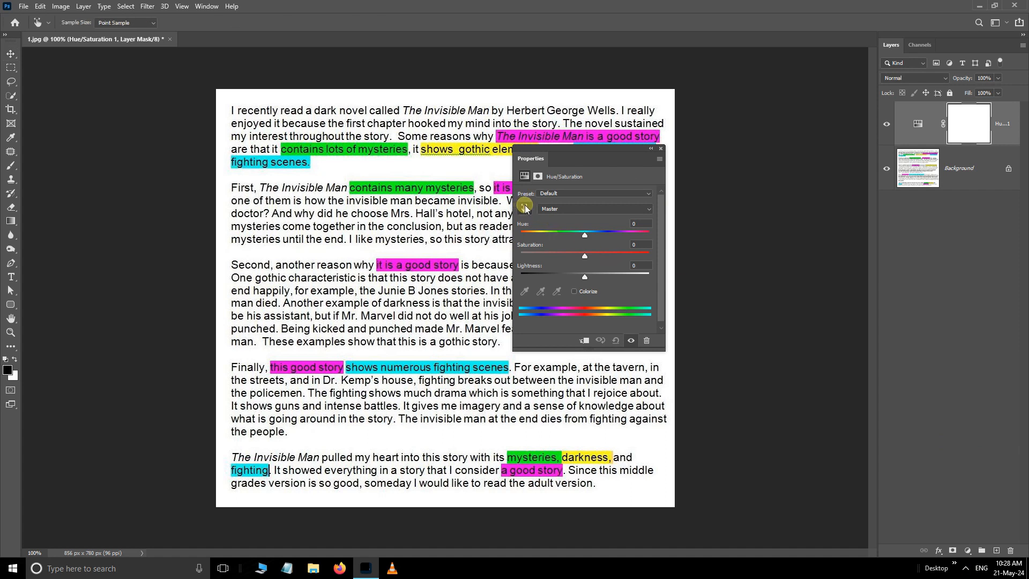
left_click(594, 209)
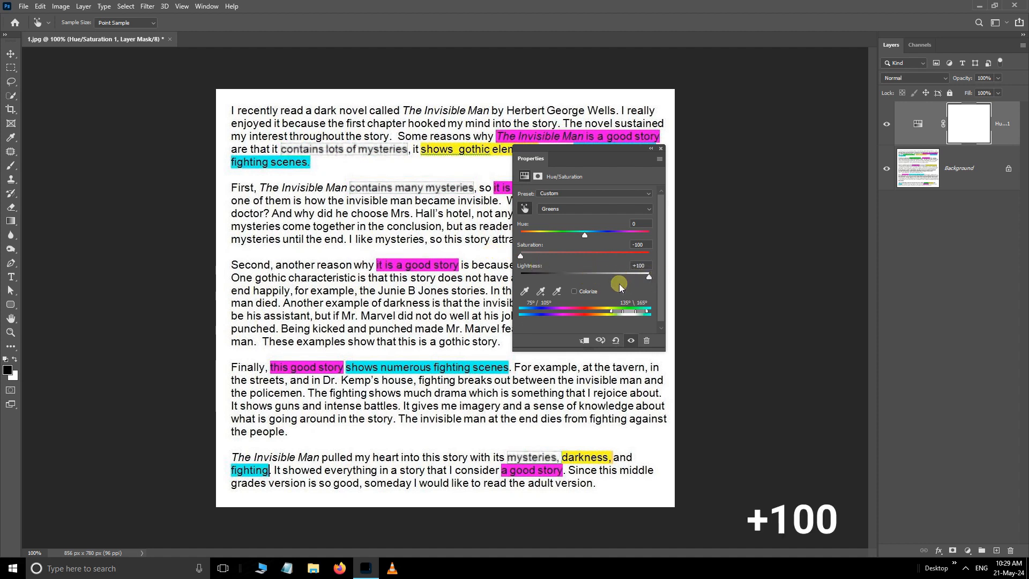
left_click(593, 209)
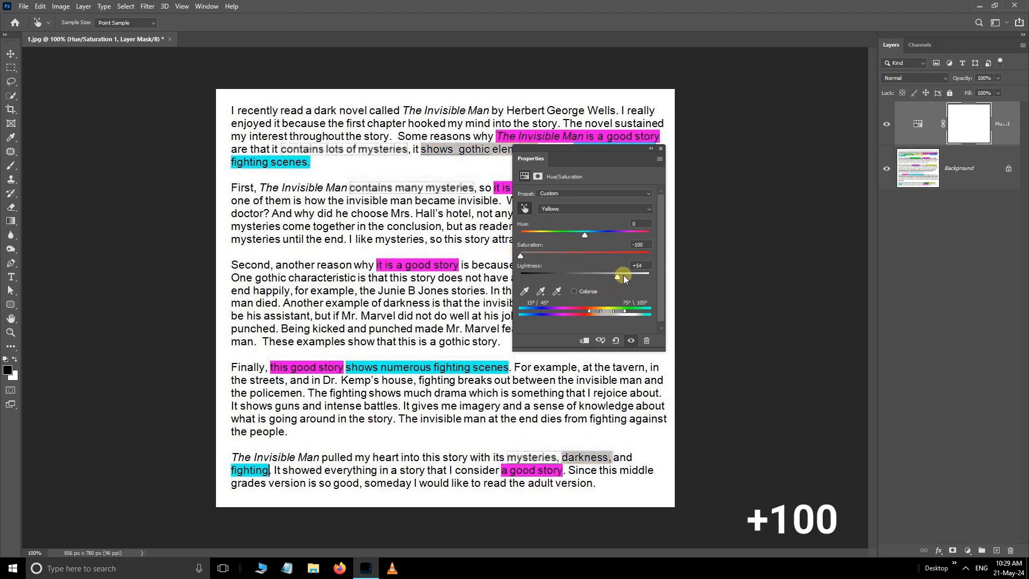
left_click(593, 209)
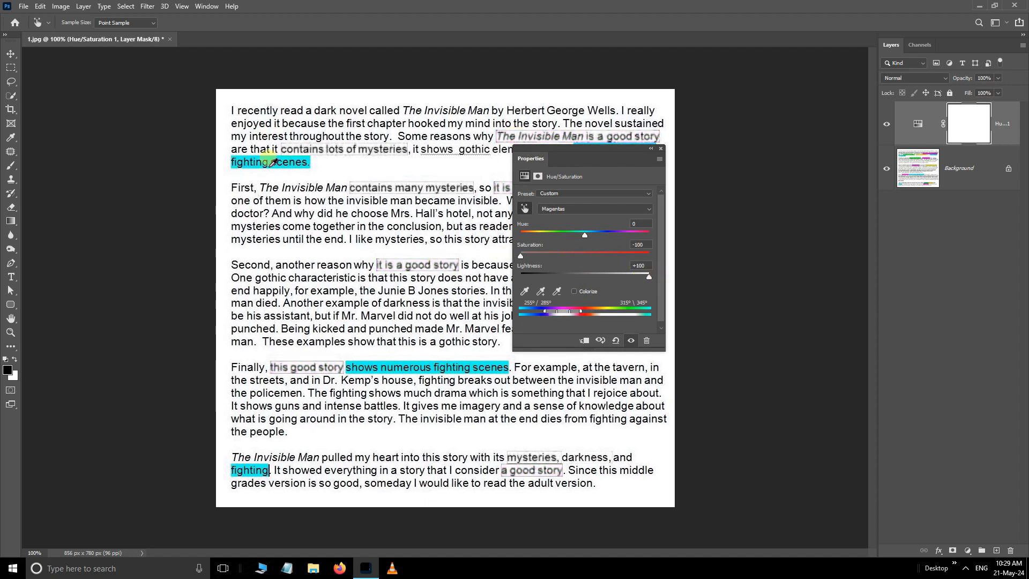
left_click(593, 209)
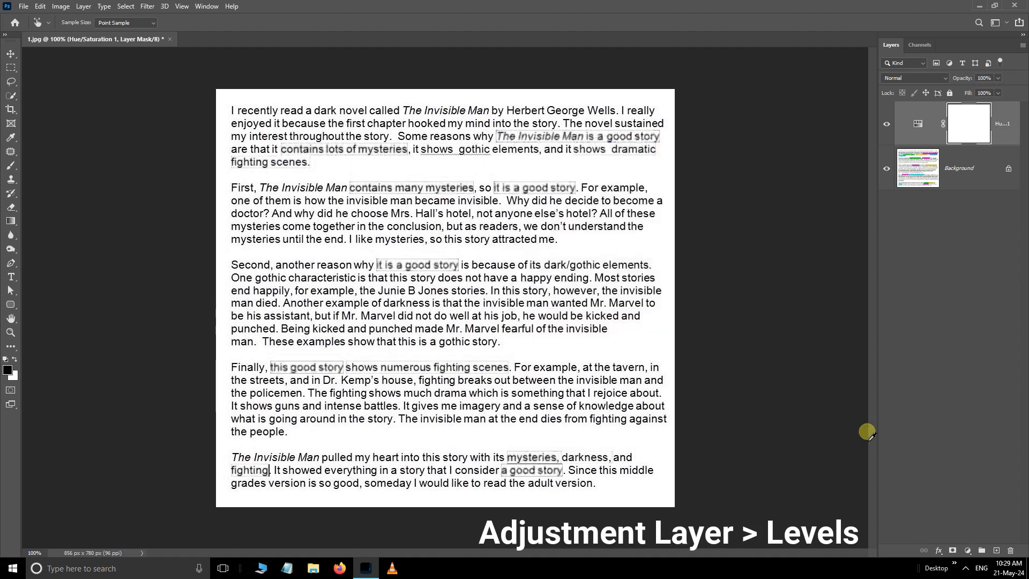
Step: Add a Levels adjustment layer above Hue/Saturation to darken text and fade the gray outlines
left_click(953, 550)
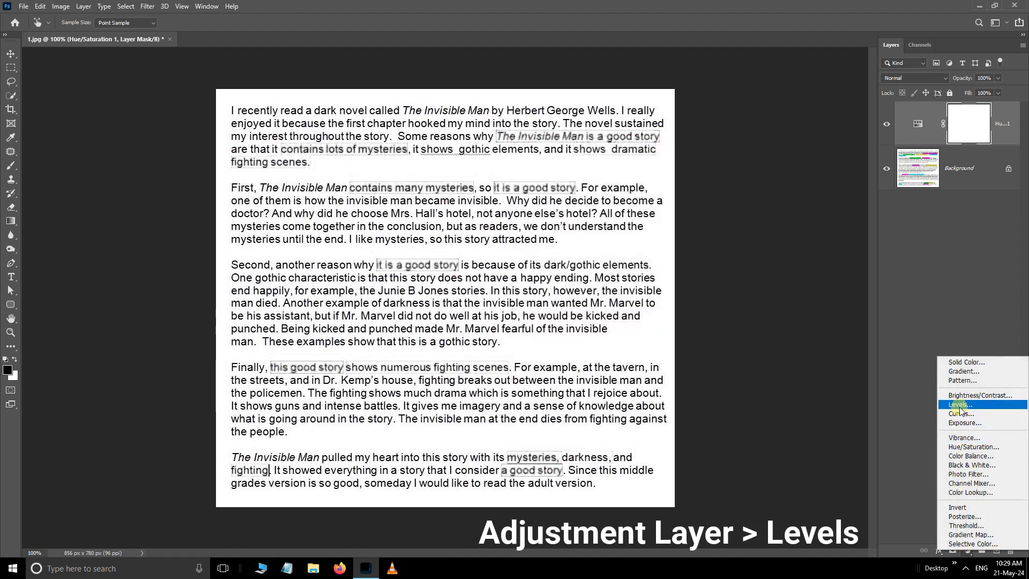
left_click(960, 405)
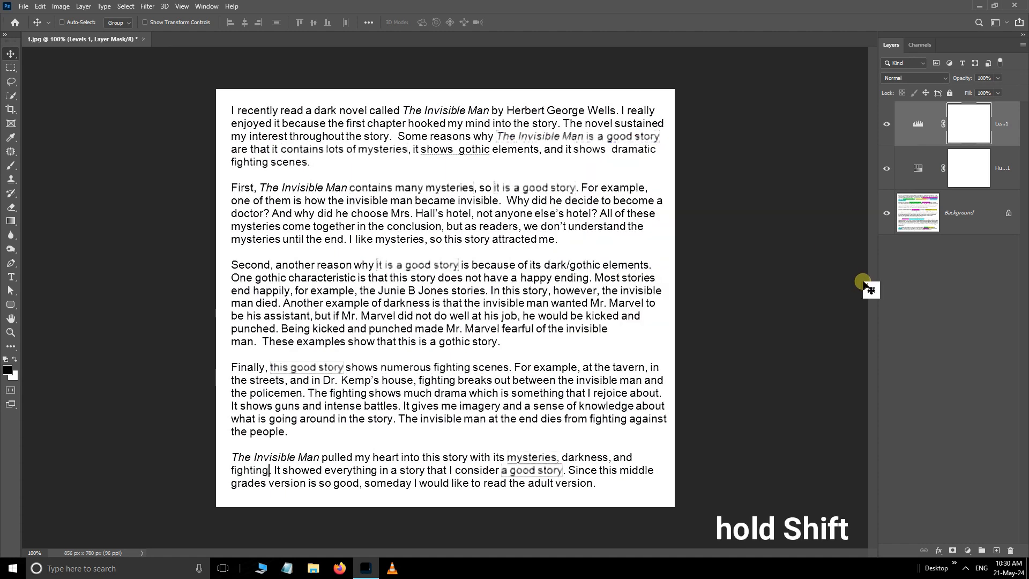
Step: Group the Hue/Saturation and Levels layers with Ctrl+G, then close the first page
key("ctrl+g")
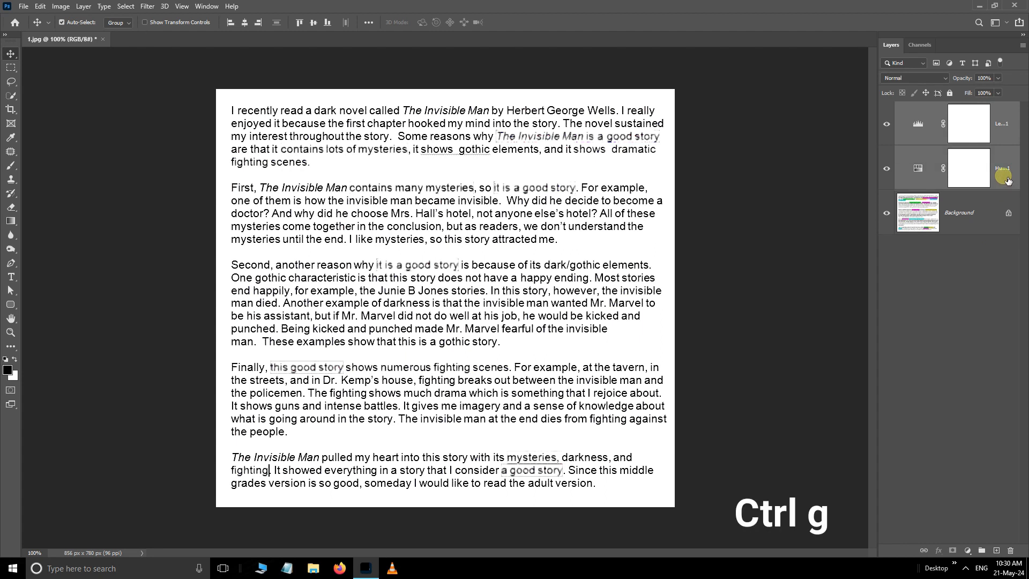
key("ctrl+g")
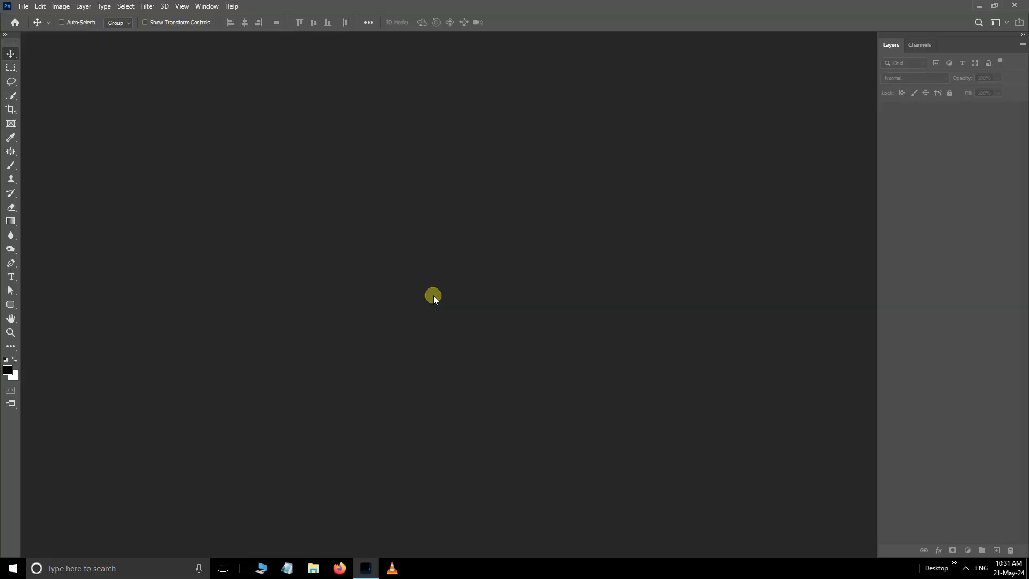
Step: Open the second highlighted page, 2.jpg, from the empty workspace
double_click(433, 295)
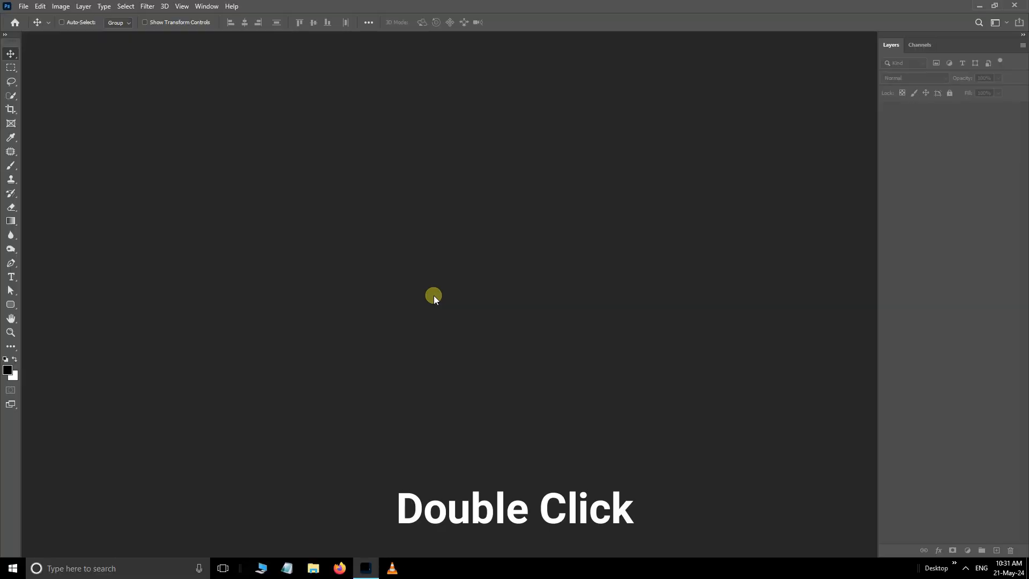
double_click(433, 296)
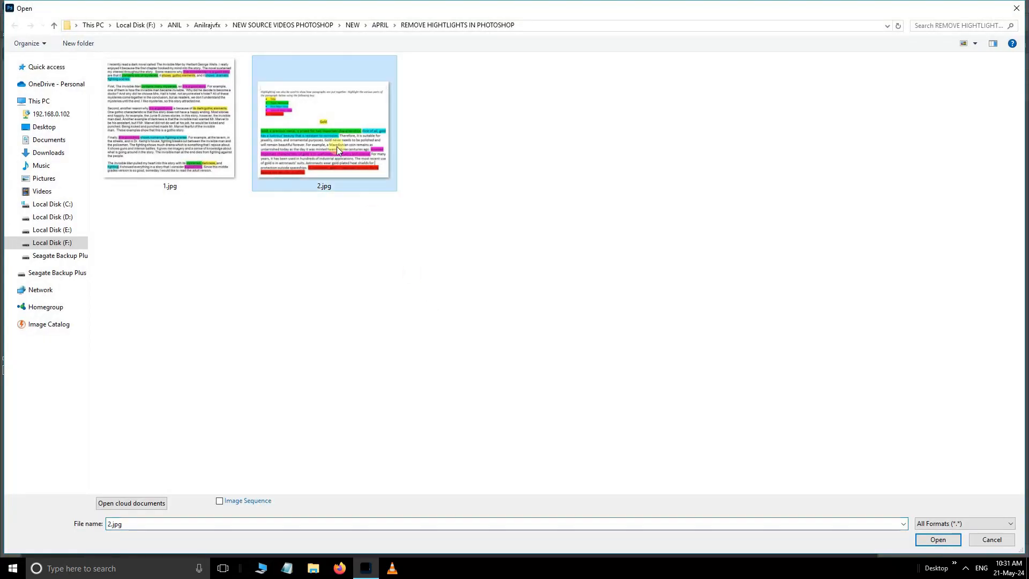
left_click(937, 540)
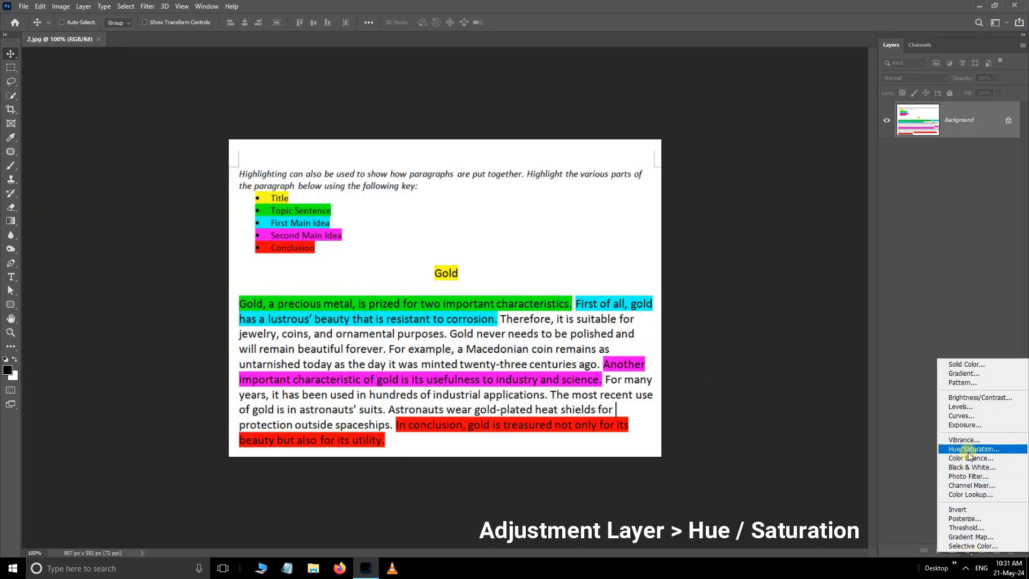
Step: Add a Hue/Saturation layer whitening the yellow, green, cyan, magenta and red highlights with Saturation -100, Lightness +100
left_click(974, 449)
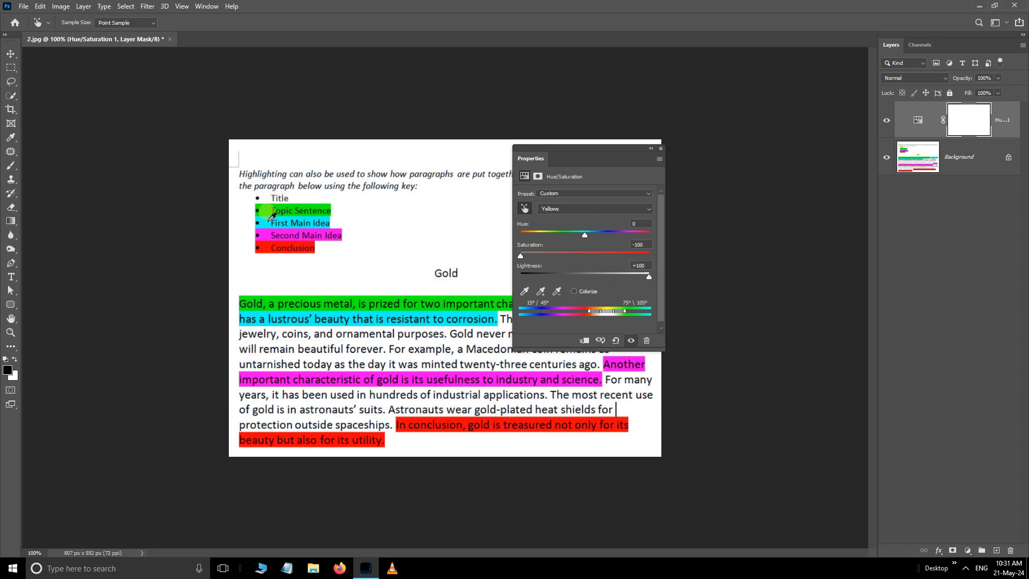
left_click(593, 209)
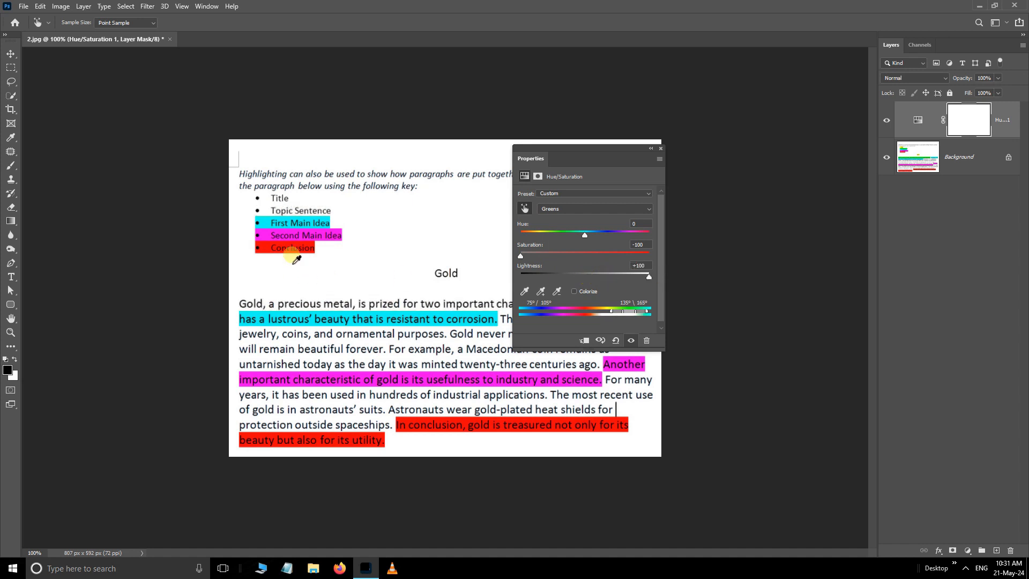
left_click(593, 208)
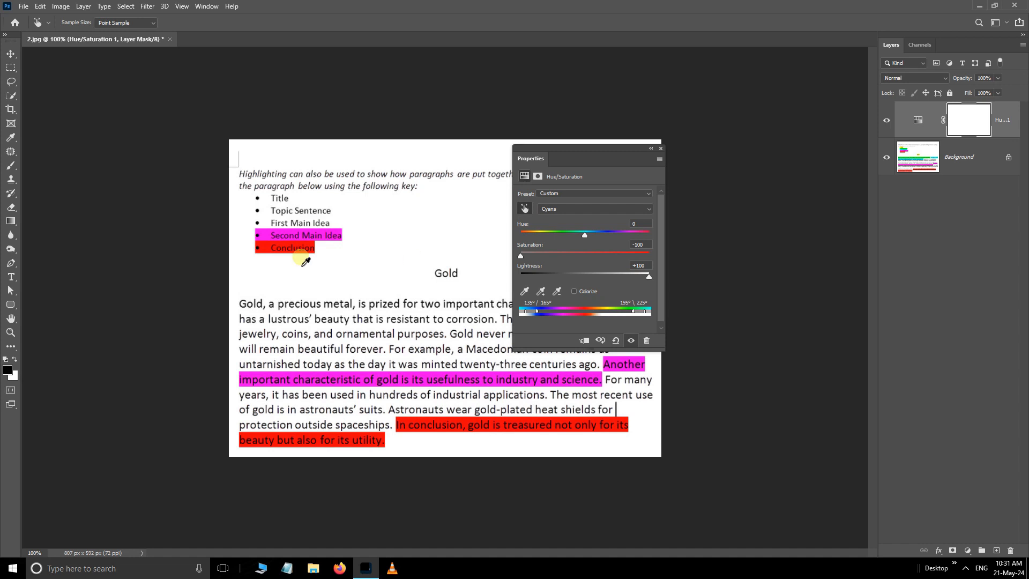
left_click(593, 208)
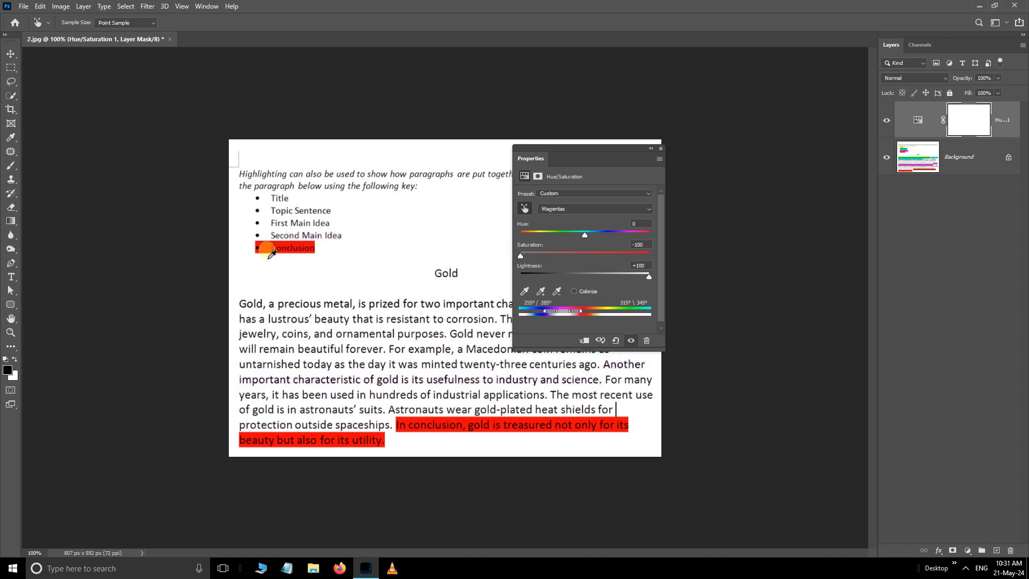
left_click(590, 208)
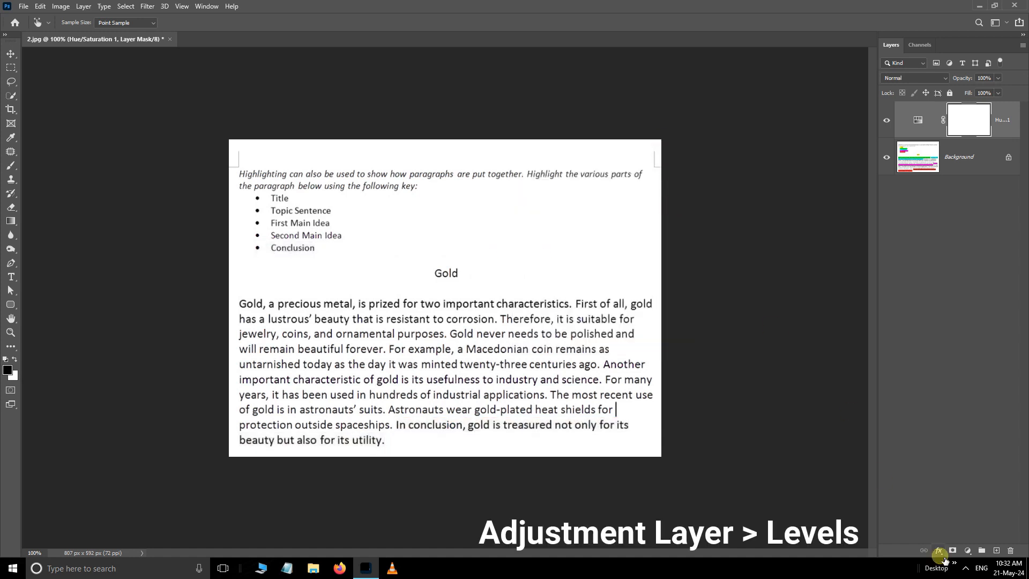
Step: Add a Levels adjustment layer above it to darken the text and fade the outlines
left_click(968, 551)
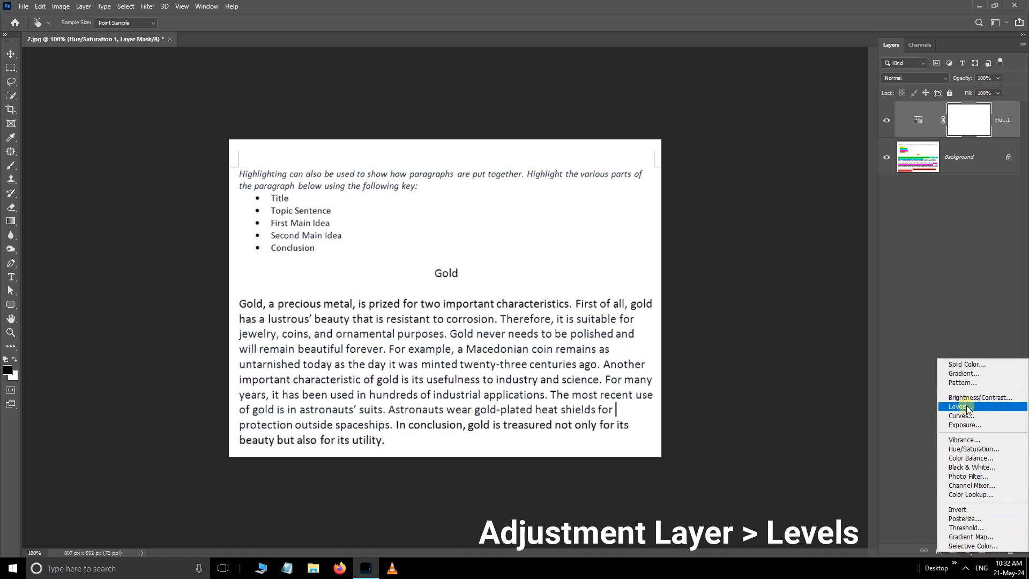
left_click(958, 406)
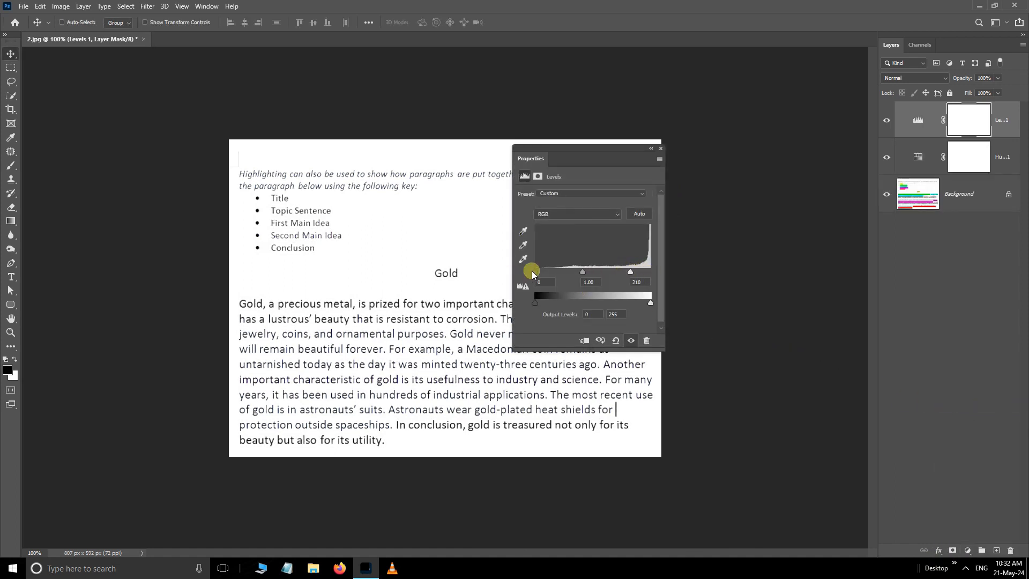